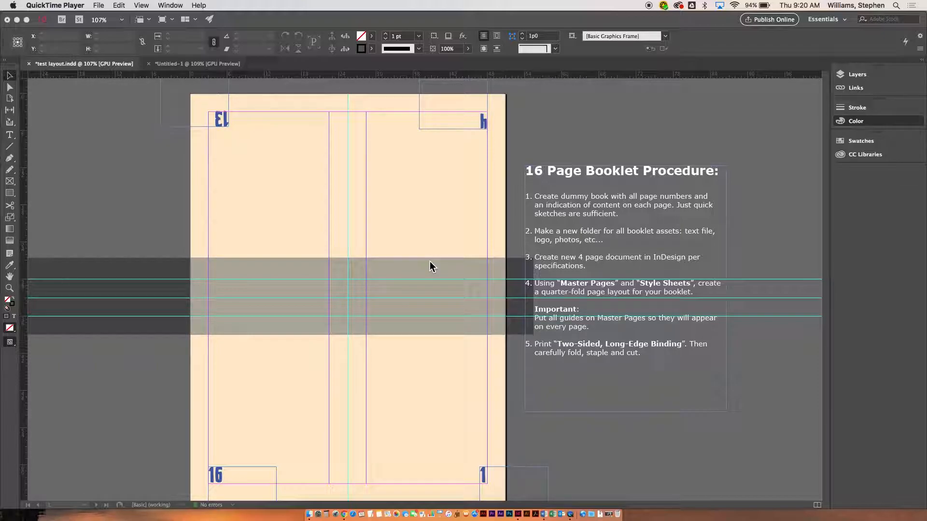
{"action": "mouse_move", "coordinate": [362, 223]}
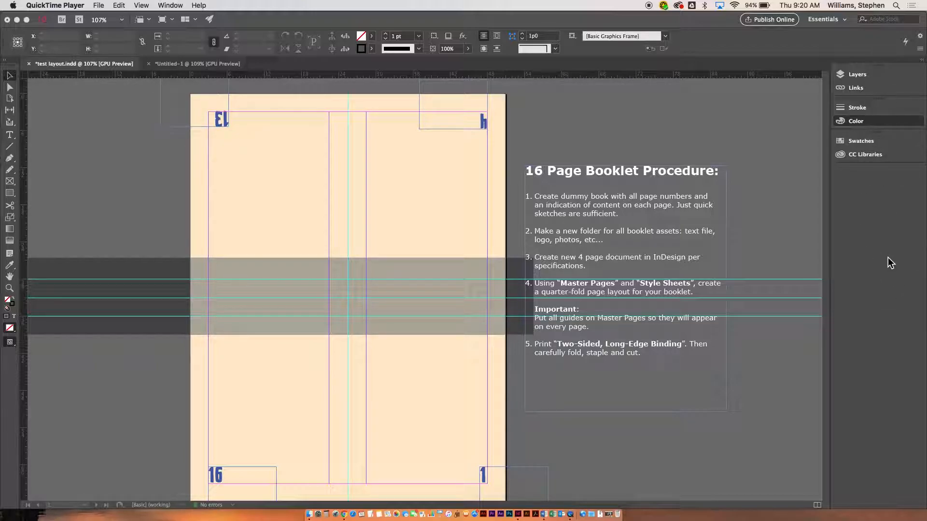
Step: Open the Paragraph Styles panel and delete 'Headline verdana' and 'Paragraph Style 1', replacing them with Basic Paragraph
{"action": "left_click", "coordinate": [170, 6]}
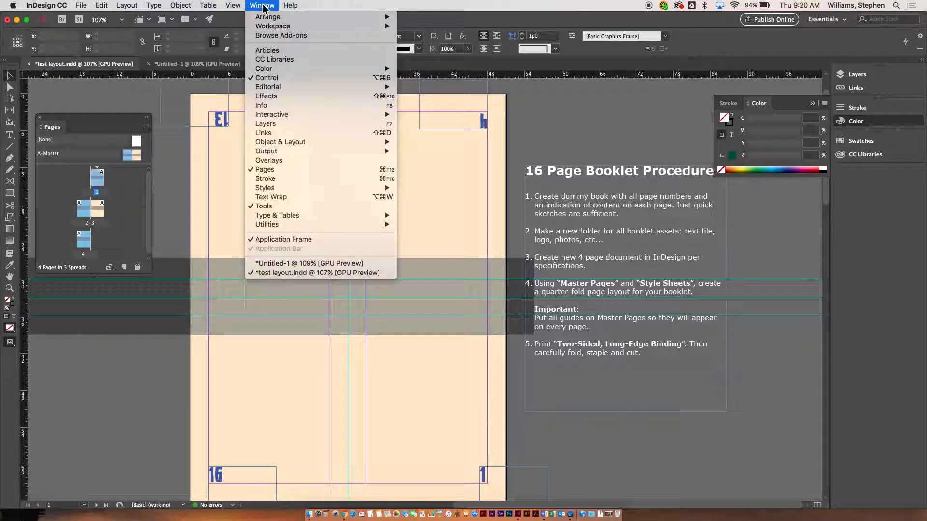
{"action": "mouse_move", "coordinate": [265, 187]}
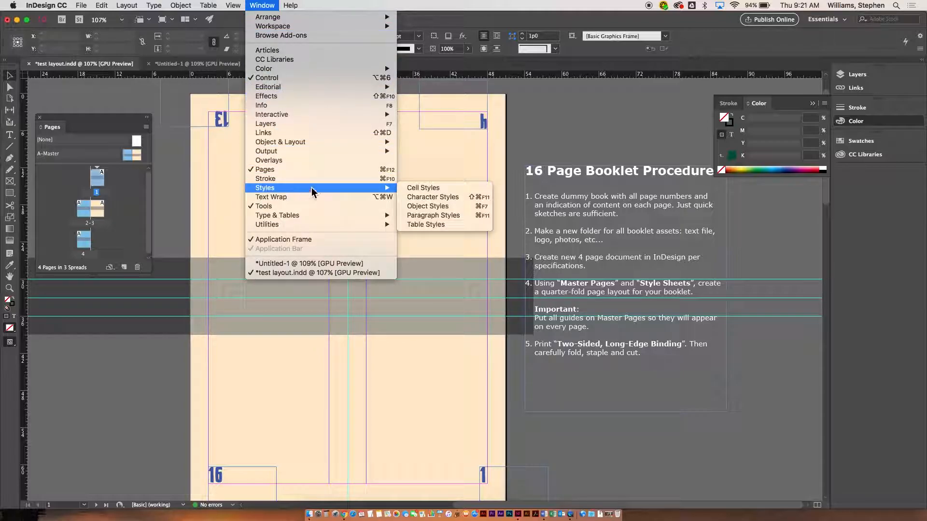
{"action": "left_click", "coordinate": [432, 215]}
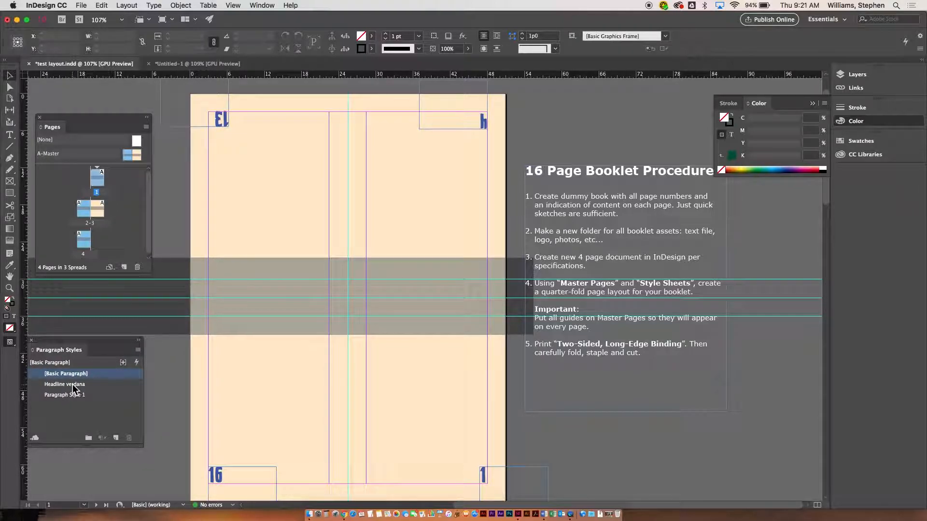
{"action": "left_click", "coordinate": [66, 385]}
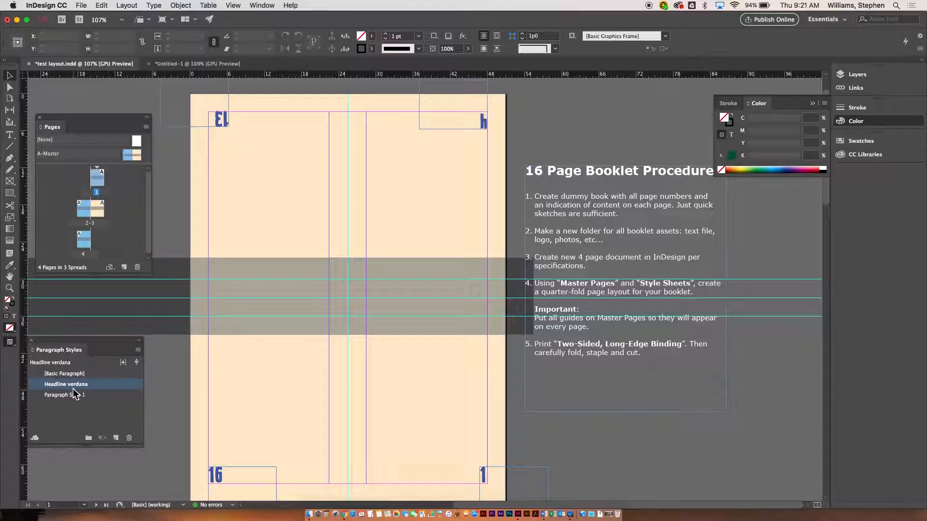
{"action": "left_click", "coordinate": [128, 437]}
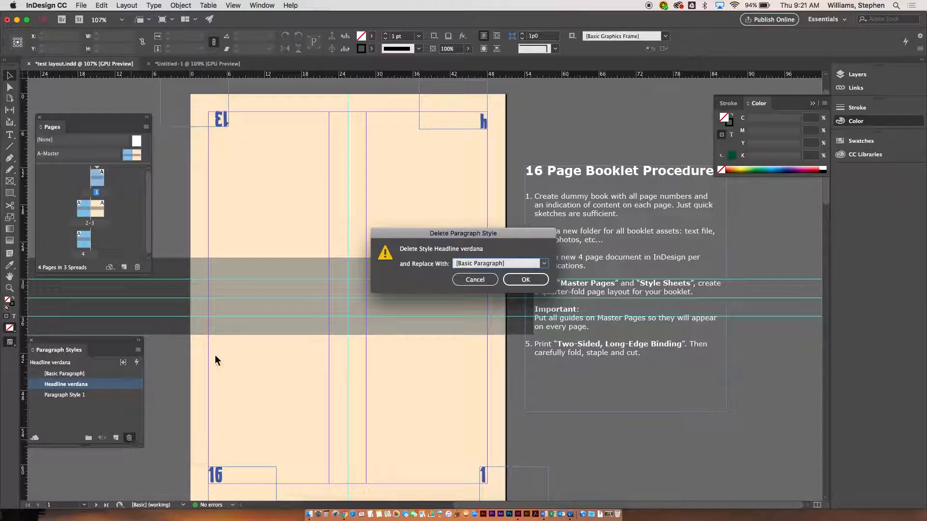
{"action": "left_click", "coordinate": [524, 279]}
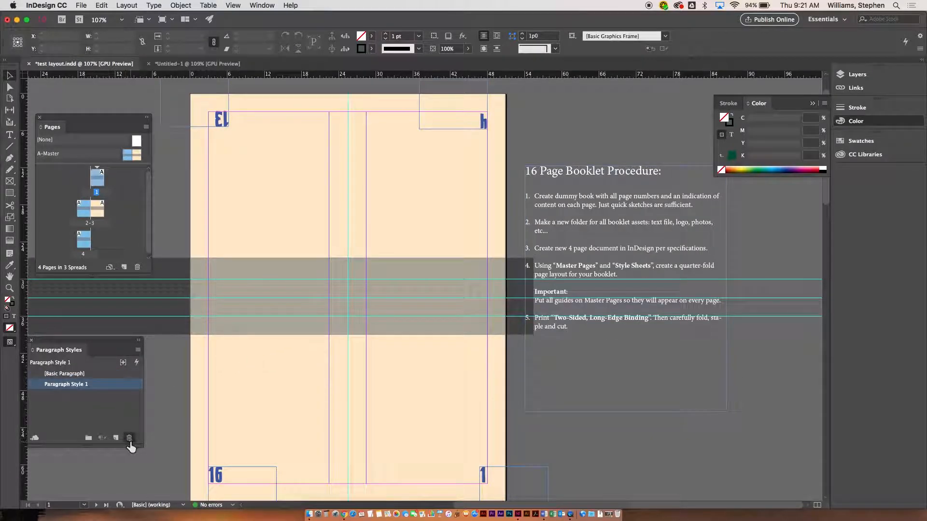
{"action": "left_click", "coordinate": [129, 438]}
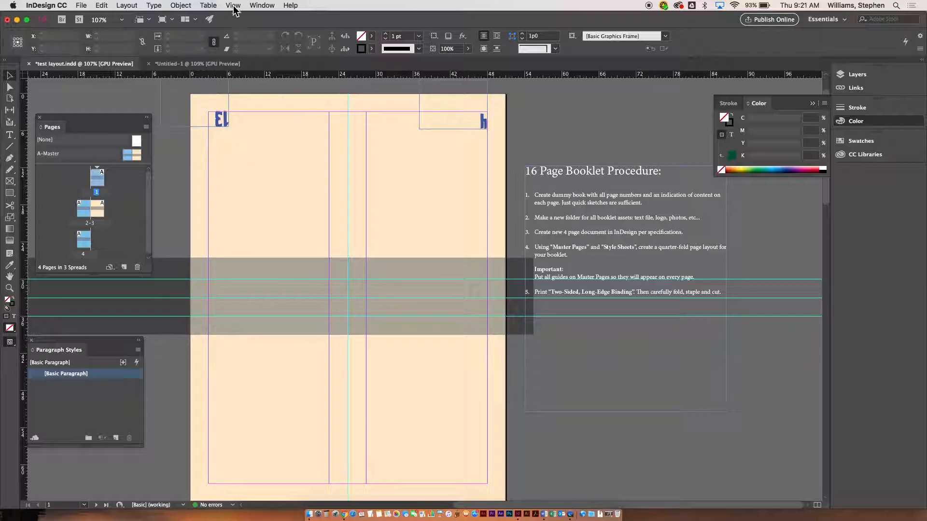
Step: Rotate the spread 180° using View > Rotate Spread
{"action": "left_click", "coordinate": [233, 6]}
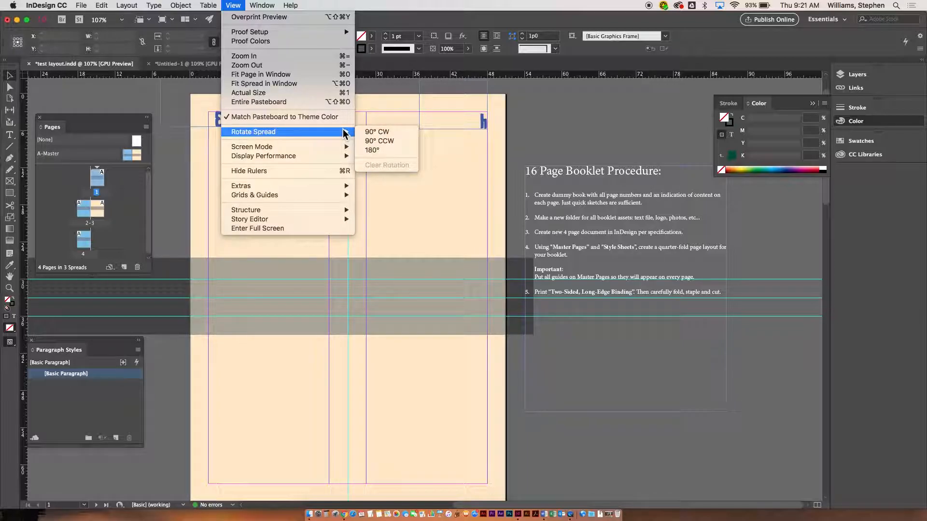
{"action": "mouse_move", "coordinate": [372, 149]}
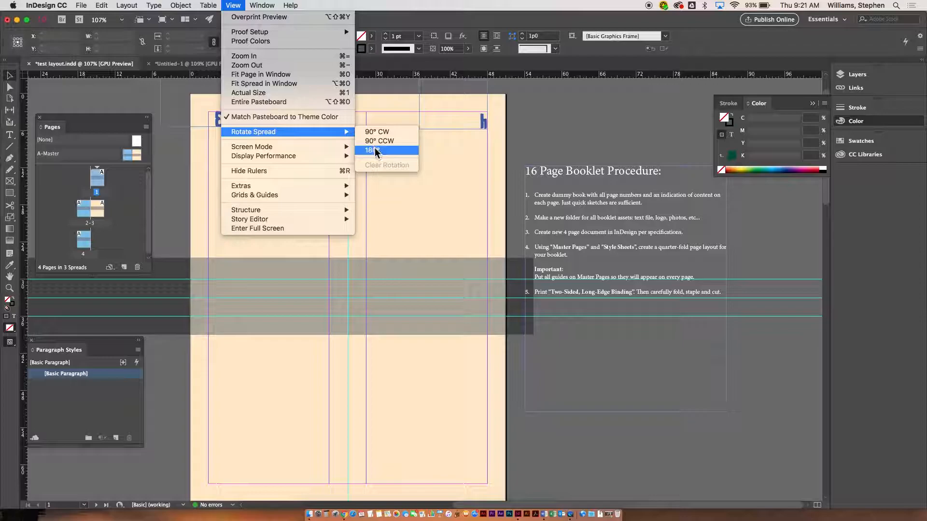
{"action": "left_click", "coordinate": [371, 150]}
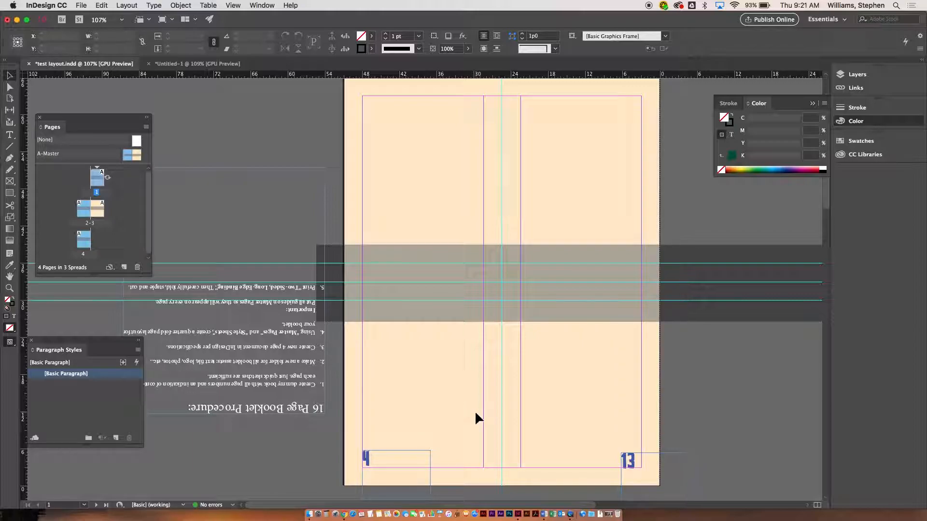
{"action": "mouse_move", "coordinate": [284, 361]}
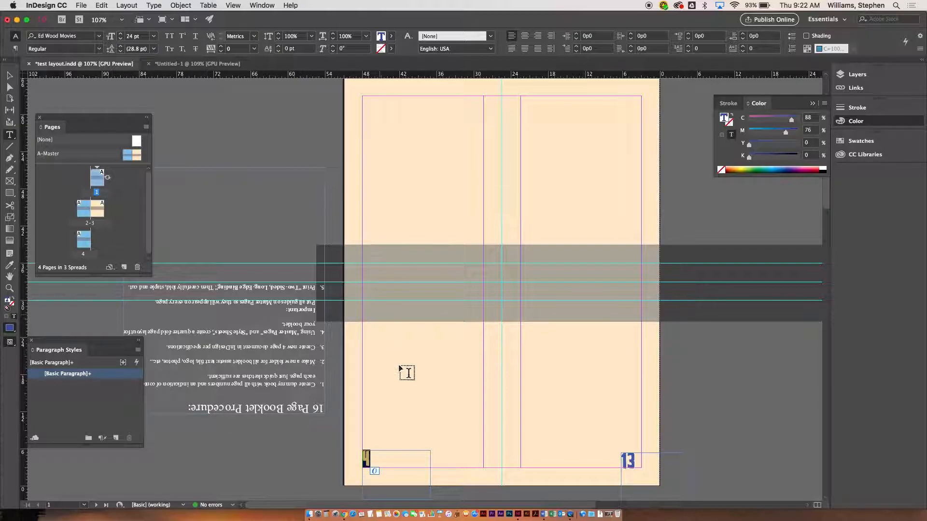
{"action": "mouse_move", "coordinate": [376, 426]}
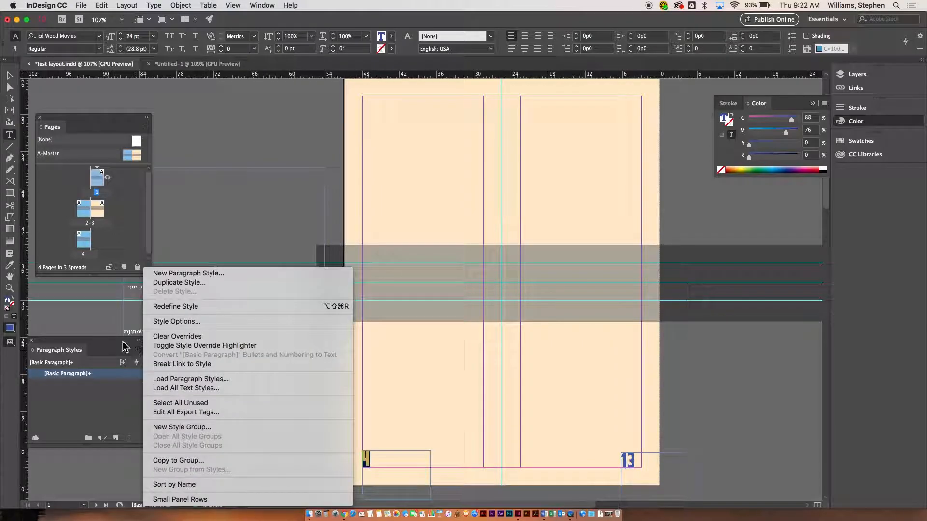
{"action": "mouse_move", "coordinate": [188, 273]}
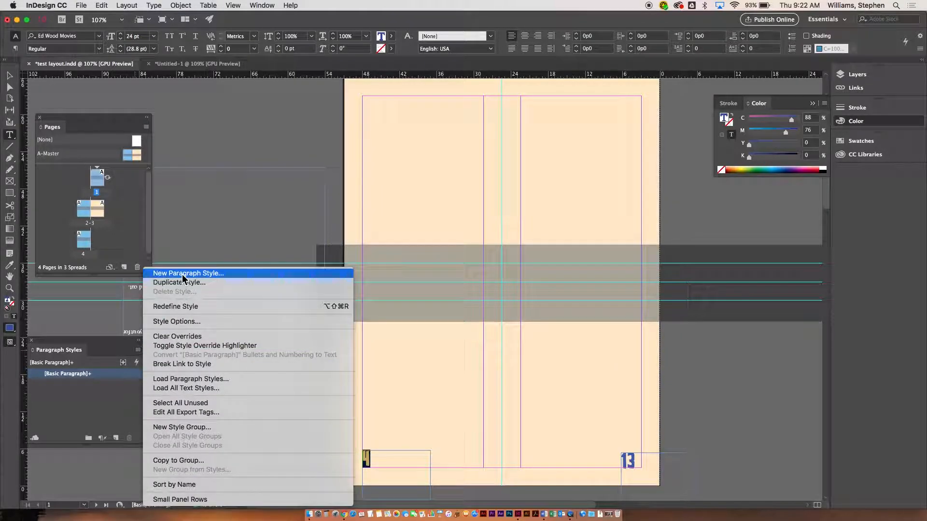
{"action": "mouse_move", "coordinate": [131, 421]}
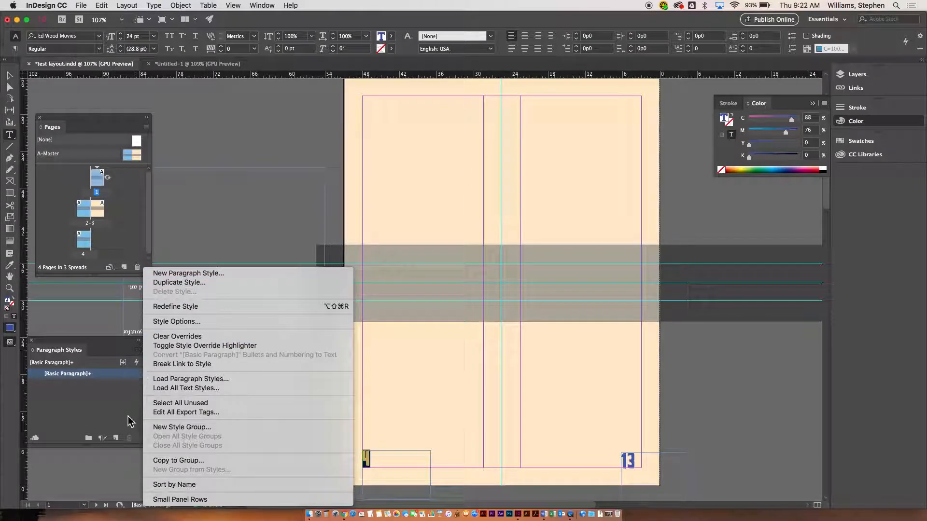
{"action": "mouse_move", "coordinate": [198, 273]}
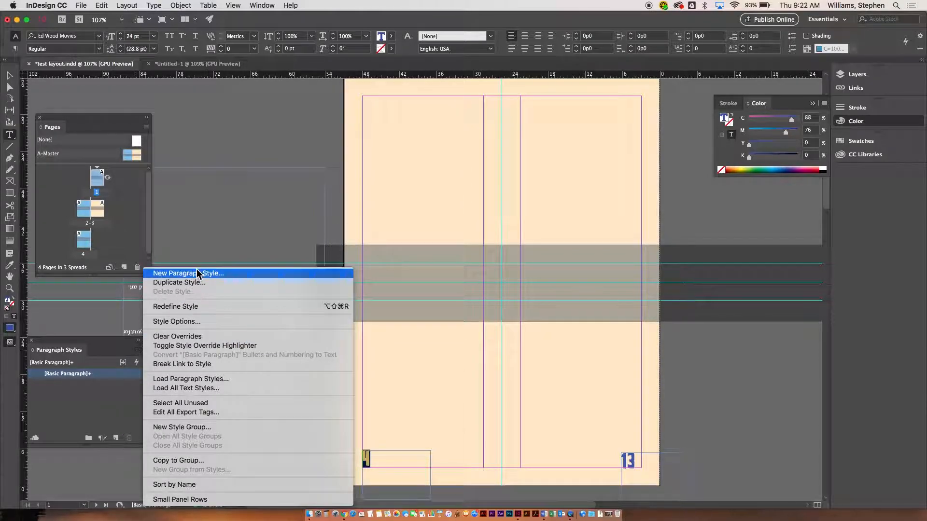
Step: Create a new paragraph style in Futura Condensed Medium, 24 pt, with magenta character color
{"action": "left_click", "coordinate": [187, 273]}
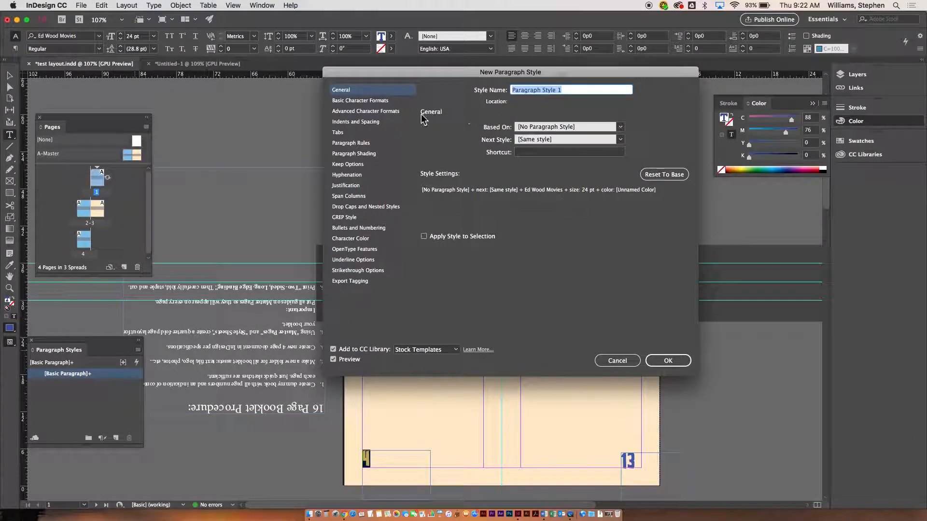
{"action": "left_click", "coordinate": [360, 100]}
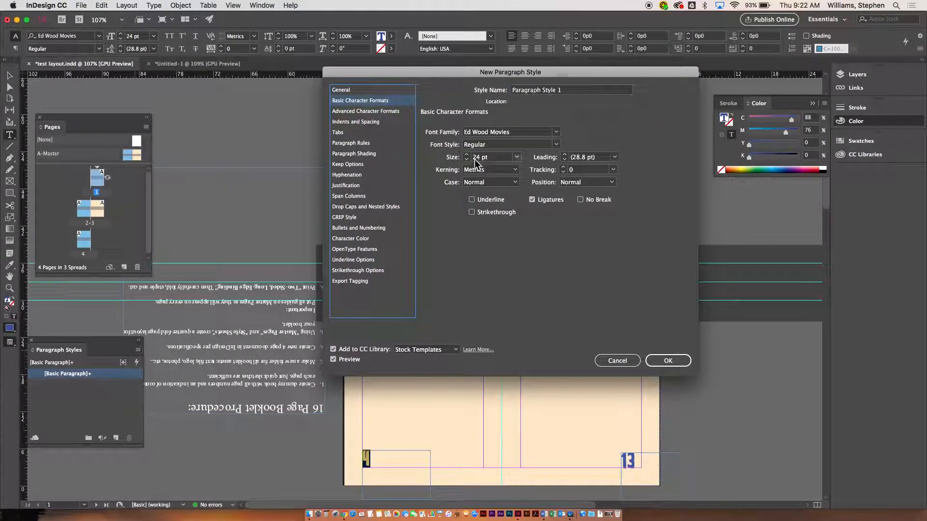
{"action": "left_click", "coordinate": [555, 132]}
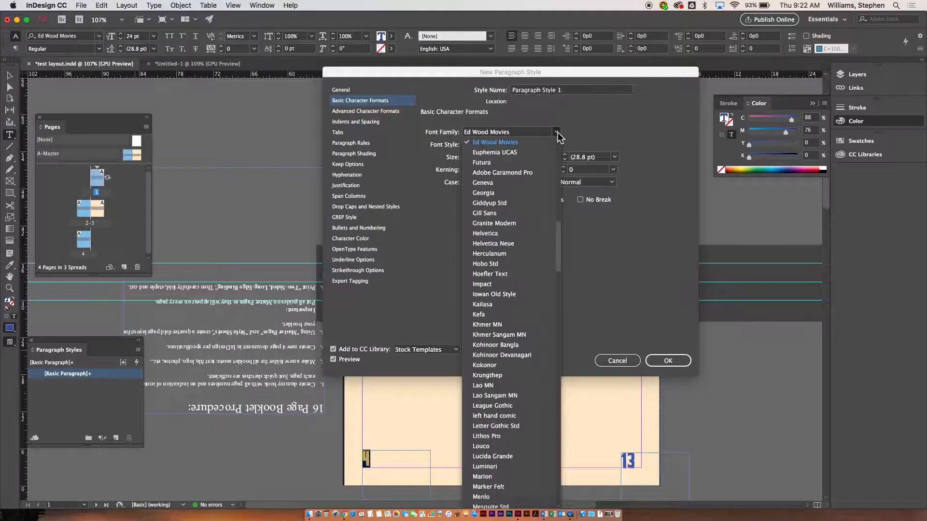
{"action": "mouse_move", "coordinate": [543, 147]}
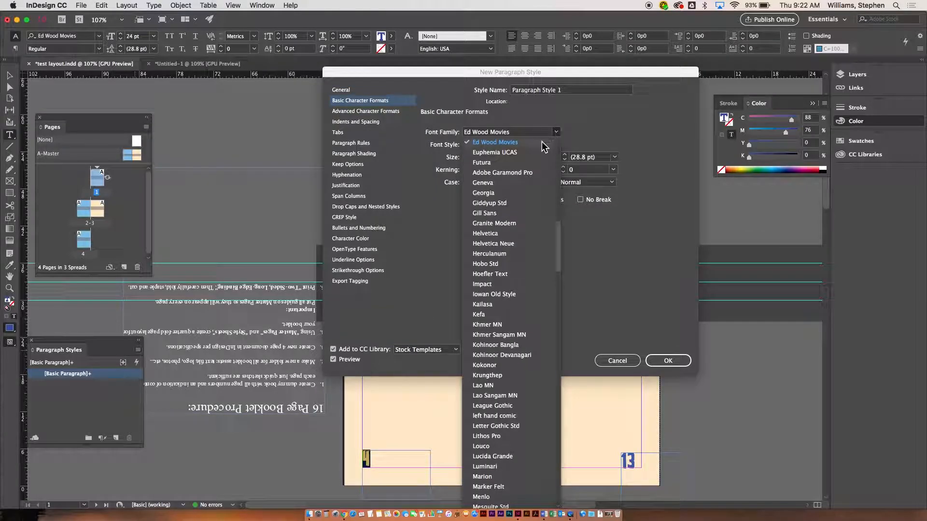
{"action": "mouse_move", "coordinate": [503, 165]}
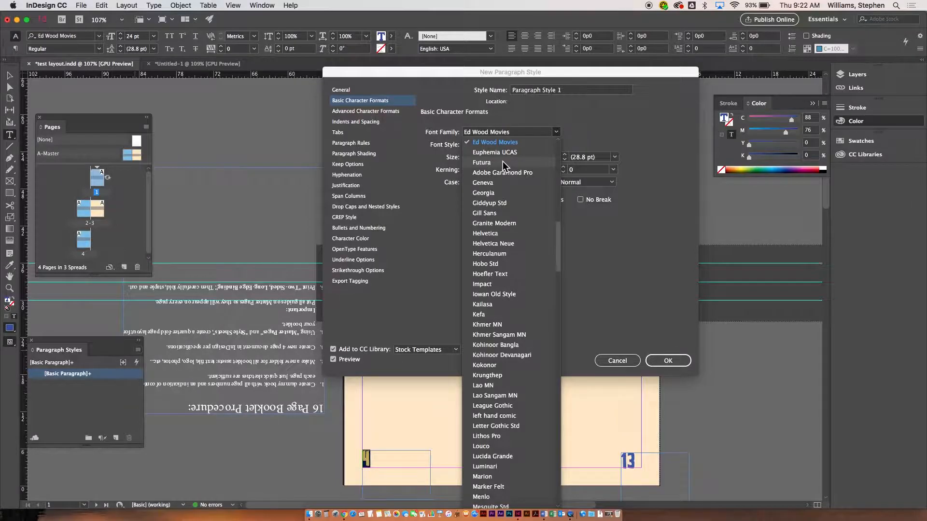
{"action": "left_click", "coordinate": [482, 163]}
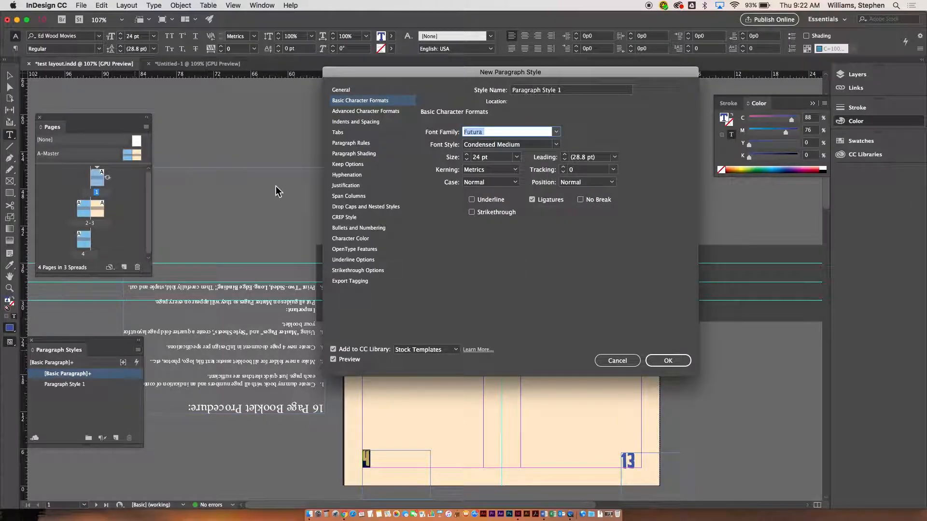
{"action": "mouse_move", "coordinate": [348, 186]}
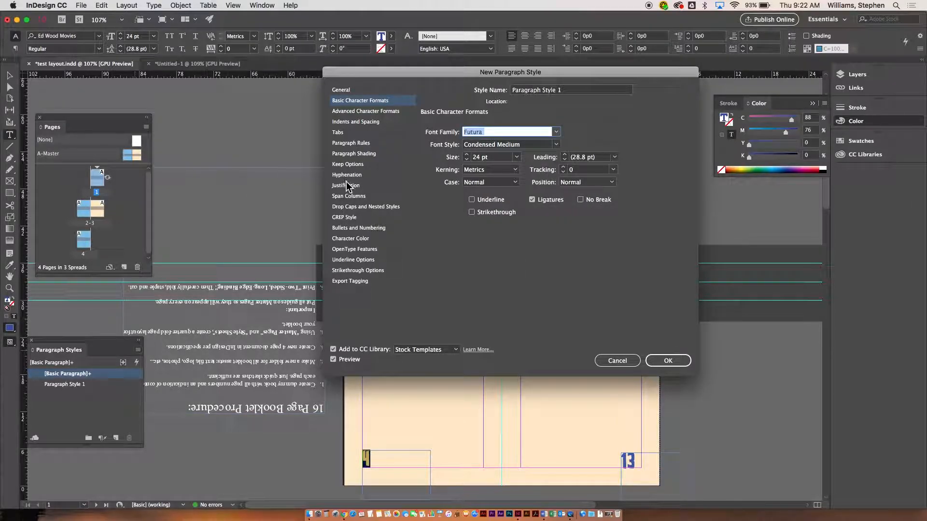
{"action": "left_click", "coordinate": [350, 238]}
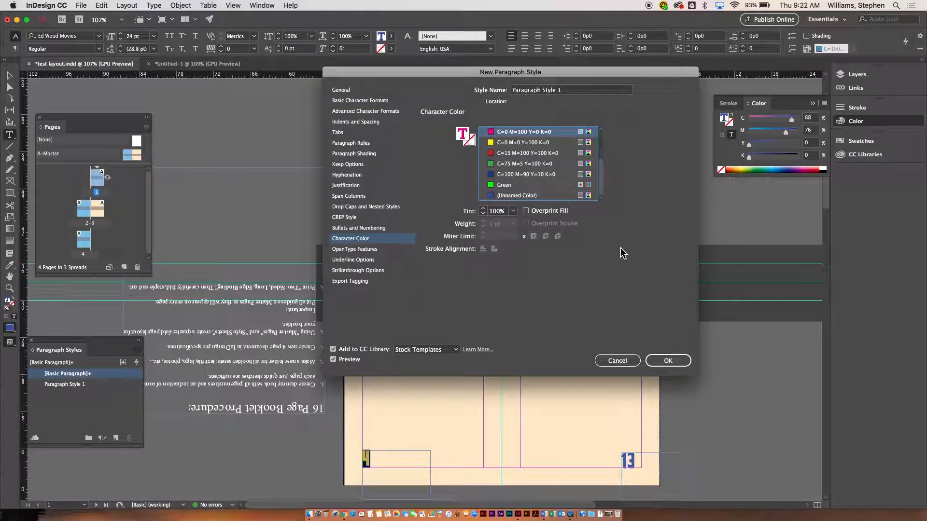
{"action": "left_click", "coordinate": [667, 360]}
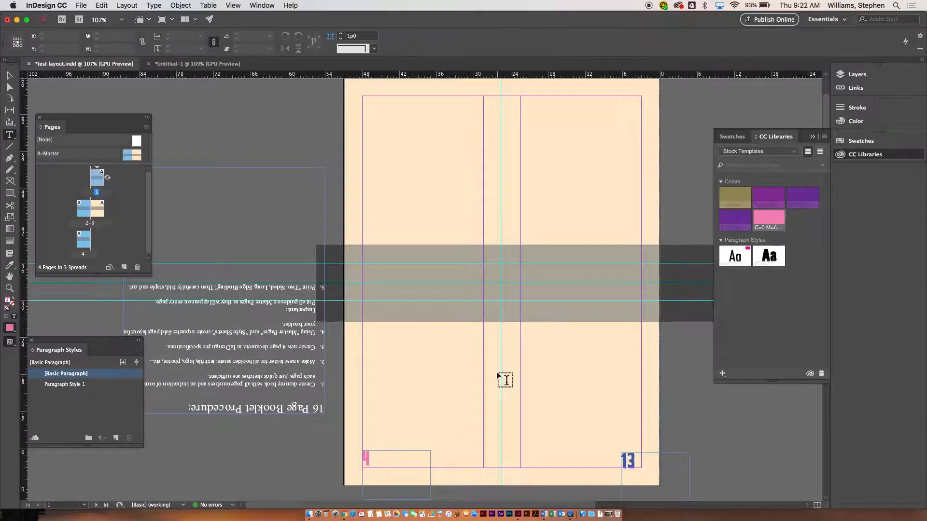
Step: Apply Paragraph Style 1 to the page number 13, then return to the Selection tool
{"action": "left_click", "coordinate": [65, 384]}
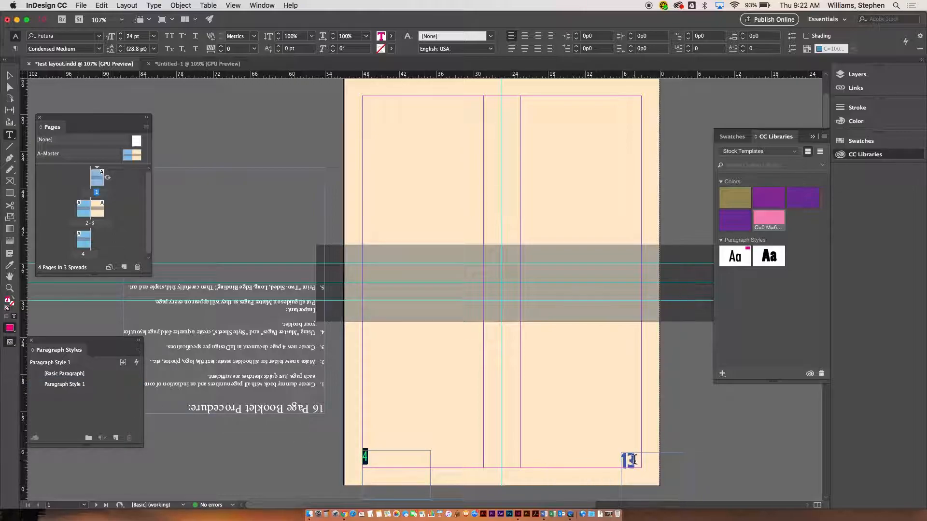
{"action": "left_click", "coordinate": [67, 373]}
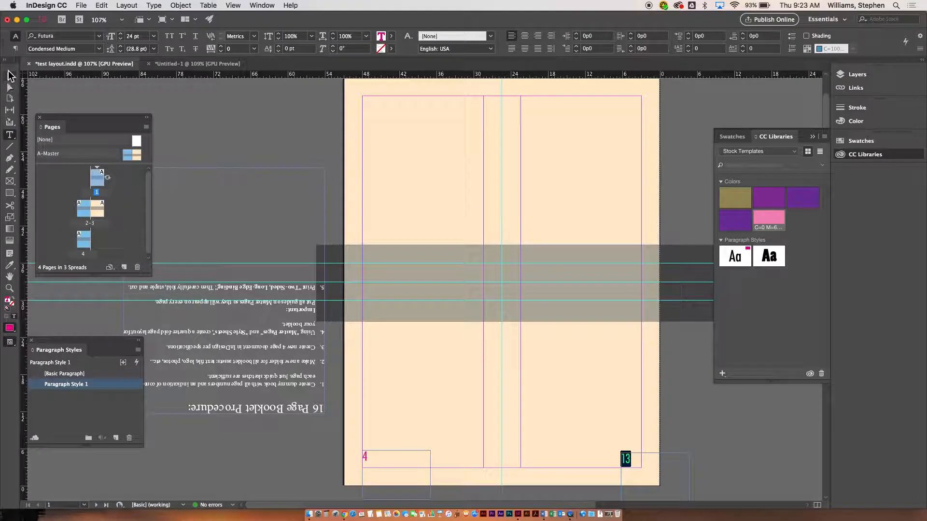
{"action": "left_click", "coordinate": [626, 459]}
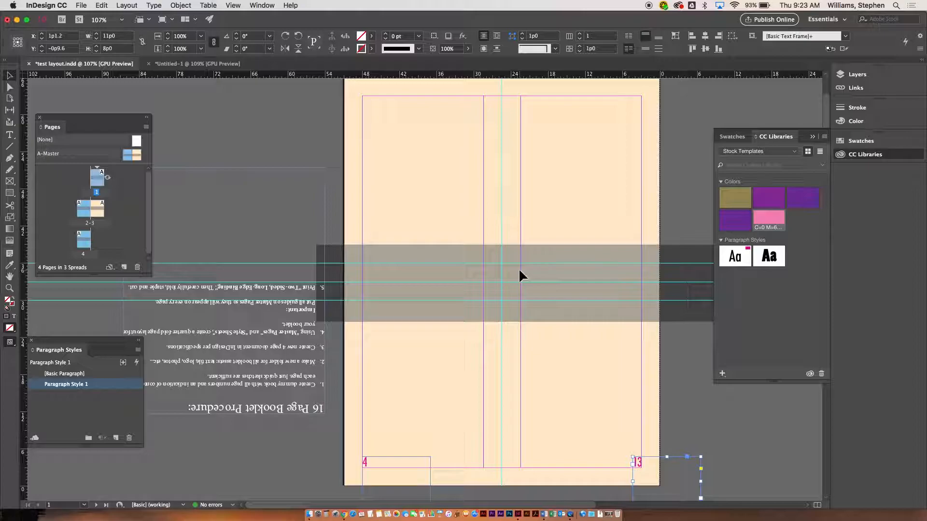
{"action": "mouse_move", "coordinate": [485, 427]}
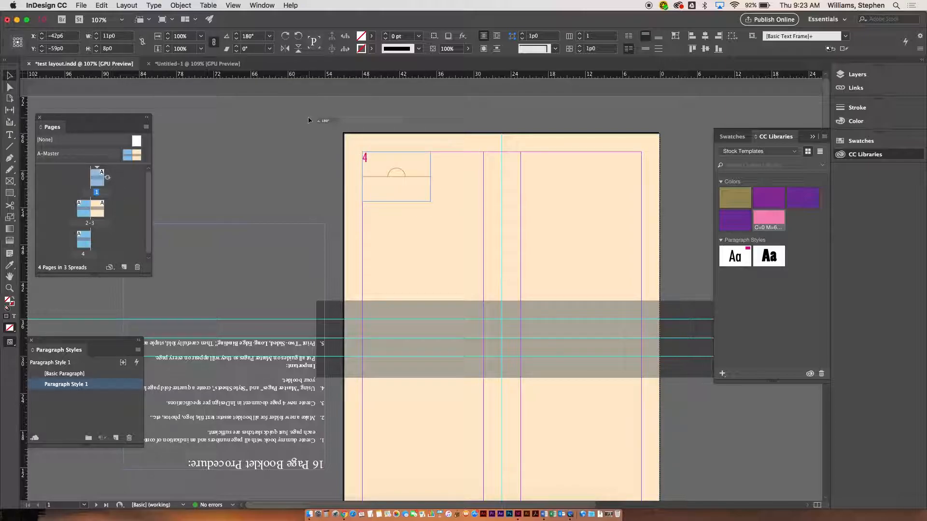
Step: Move the rotated page-number frame to the top corner and select the top-right frame
{"action": "left_click_drag", "start_coordinate": [396, 171], "coordinate": [366, 160]}
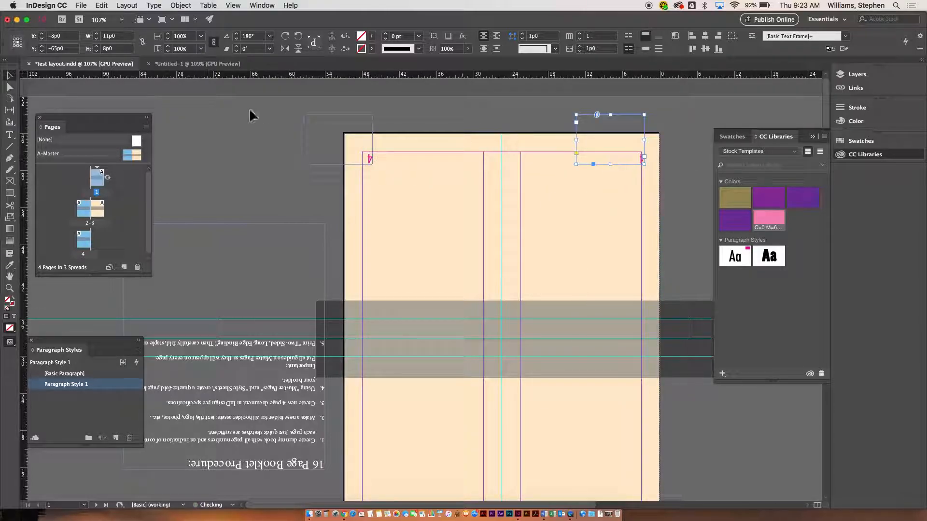
{"action": "left_click", "coordinate": [9, 137]}
{"action": "type", "text": "16"}
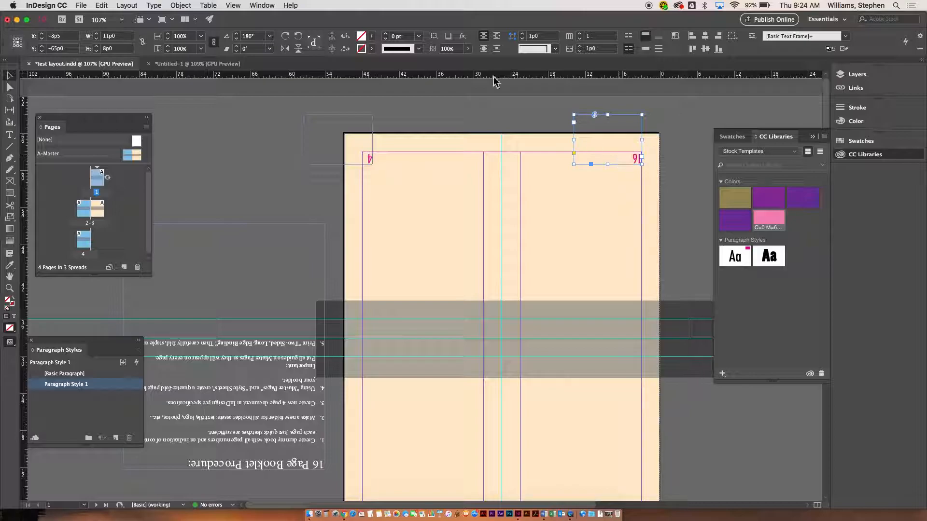
{"action": "scroll", "scroll_direction": "down", "scroll_amount": 3}
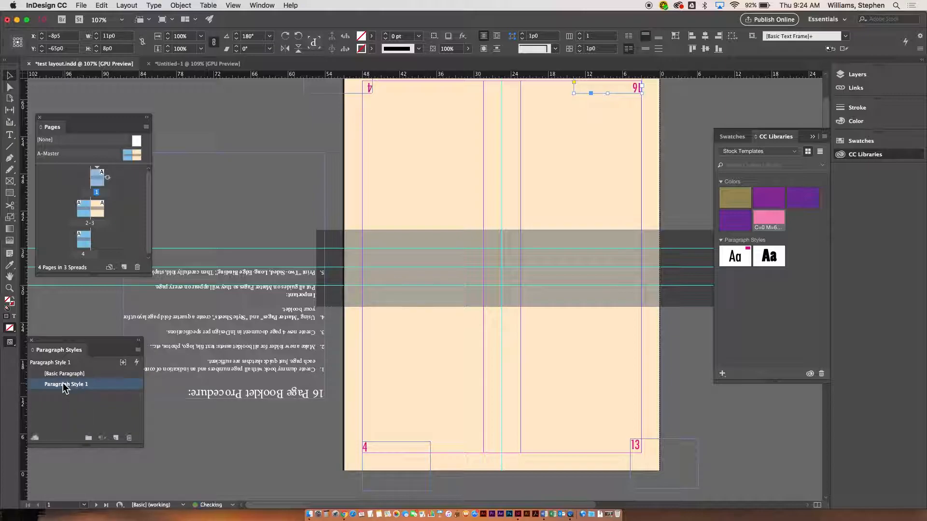
Step: Rename Paragraph Style 1 to 'numbers' and set its size to 36 pt
{"action": "double_click", "coordinate": [65, 384]}
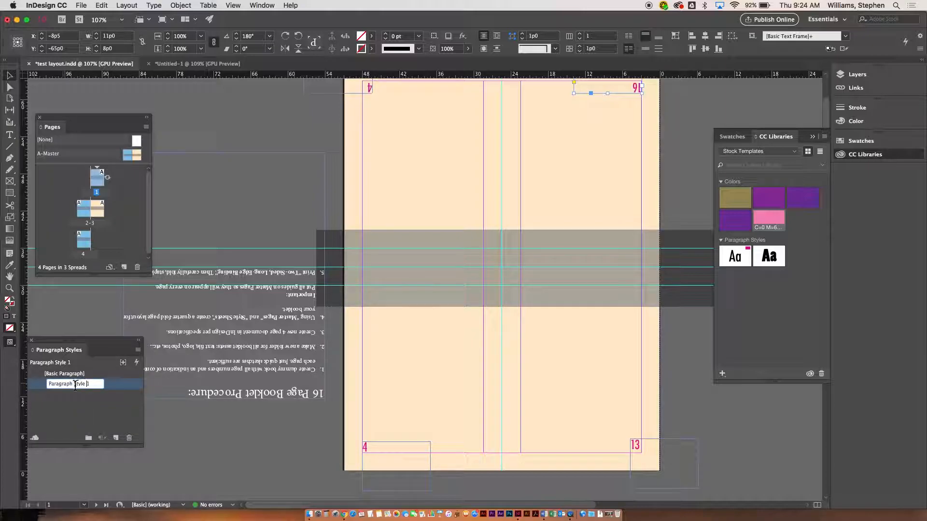
{"action": "key", "text": "Return"}
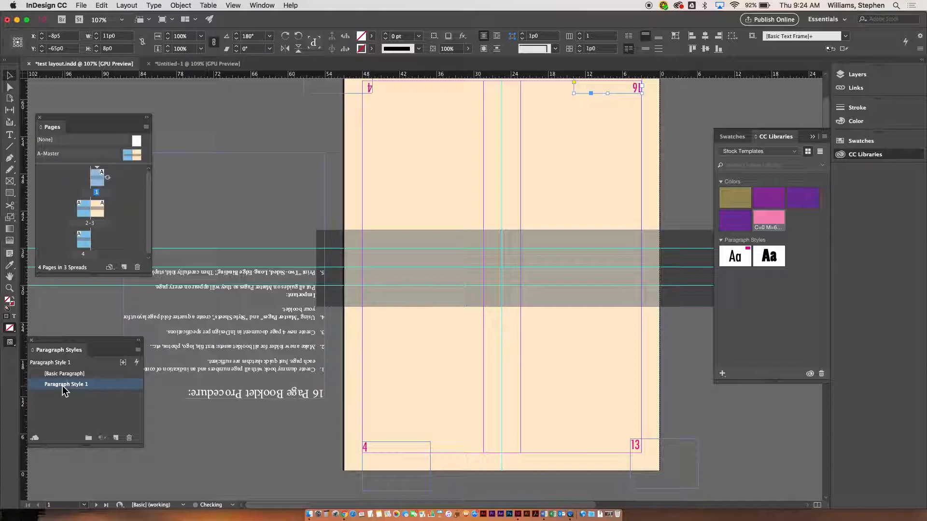
{"action": "double_click", "coordinate": [66, 383]}
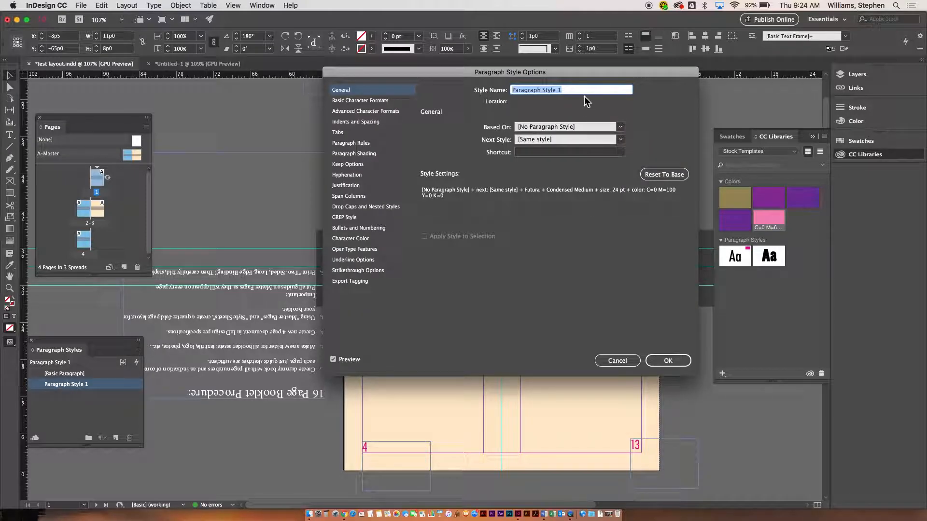
{"action": "type", "text": "numbers"}
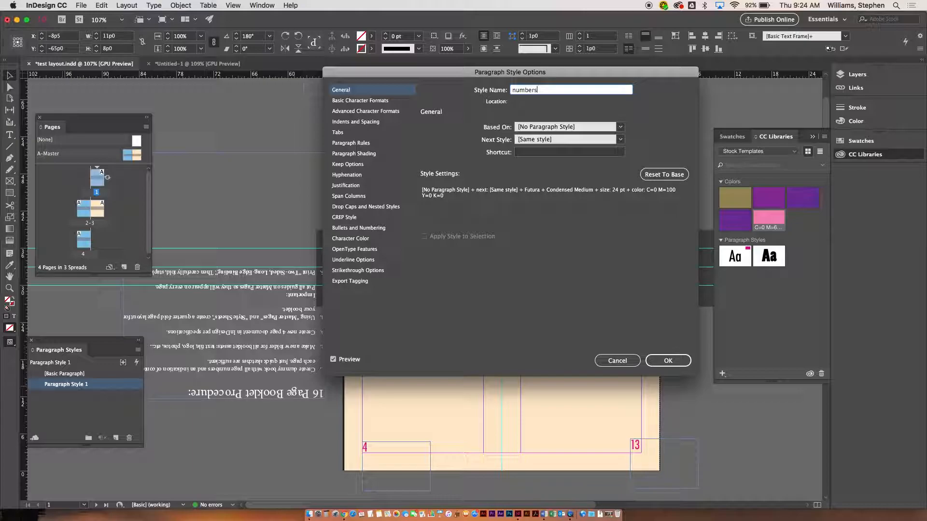
{"action": "left_click", "coordinate": [360, 100]}
{"action": "type", "text": "36"}
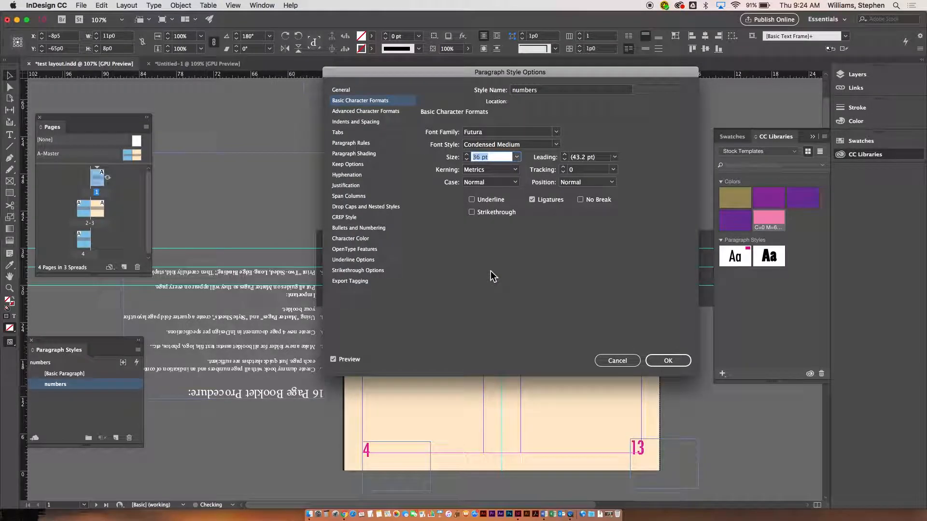
{"action": "left_click", "coordinate": [667, 360]}
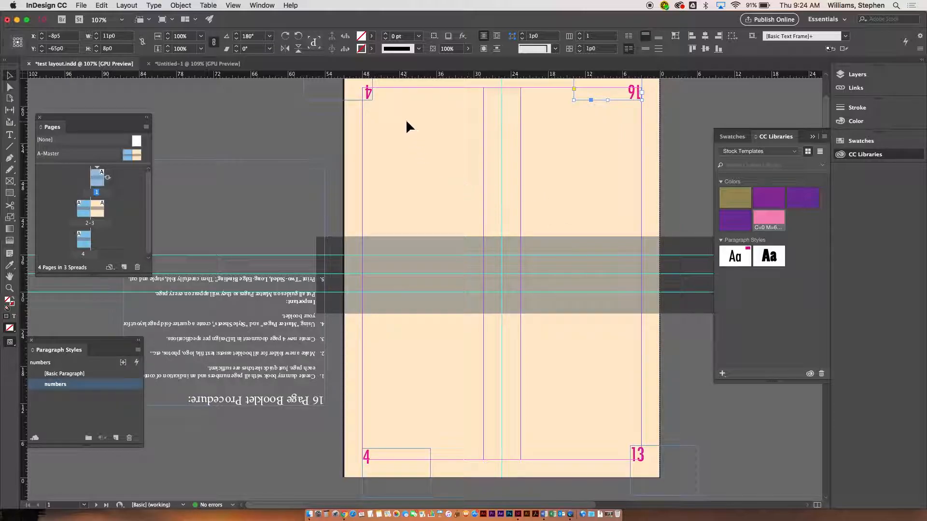
{"action": "mouse_move", "coordinate": [551, 240]}
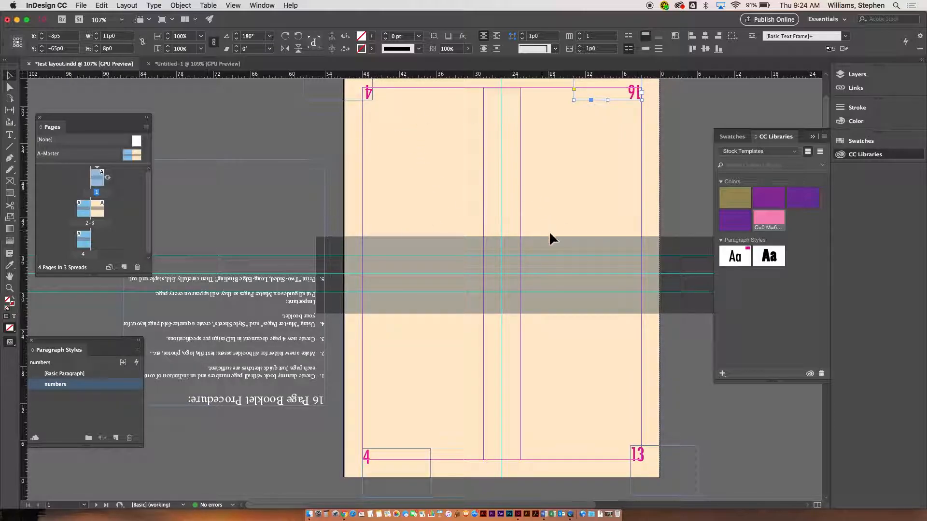
{"action": "mouse_move", "coordinate": [502, 290]}
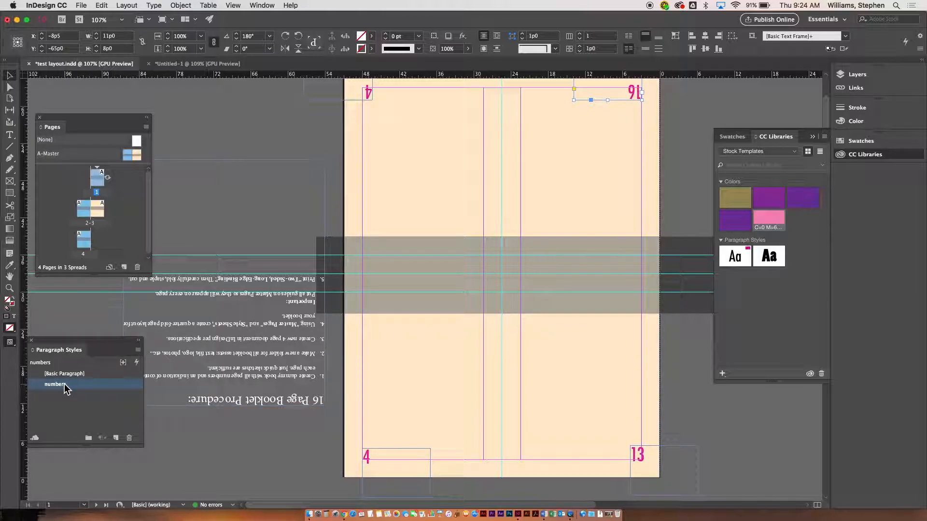
Step: Reduce the numbers paragraph style's font size to 18 pt
{"action": "double_click", "coordinate": [55, 384]}
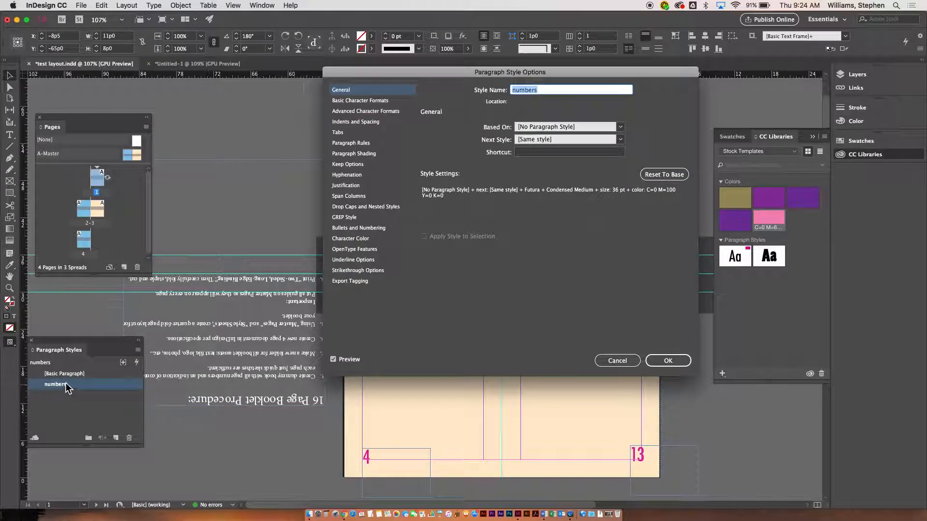
{"action": "left_click", "coordinate": [360, 99]}
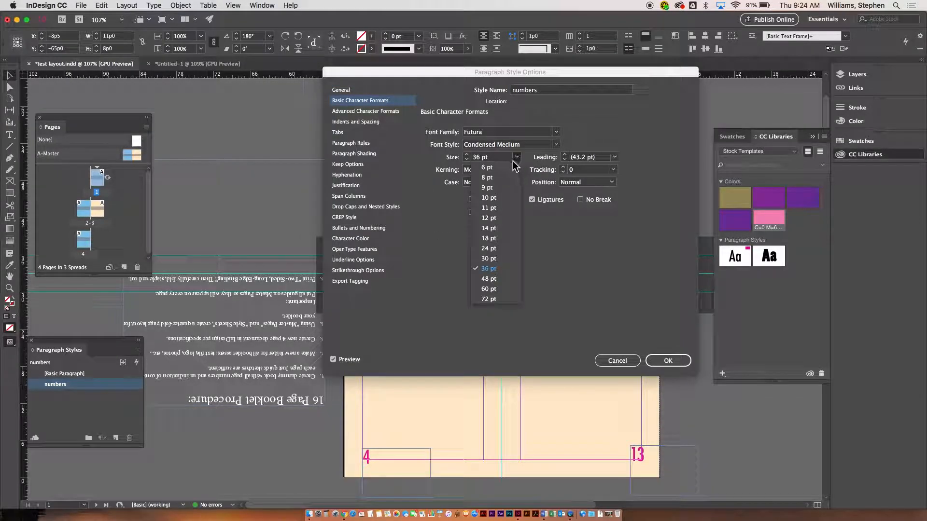
{"action": "left_click", "coordinate": [487, 238]}
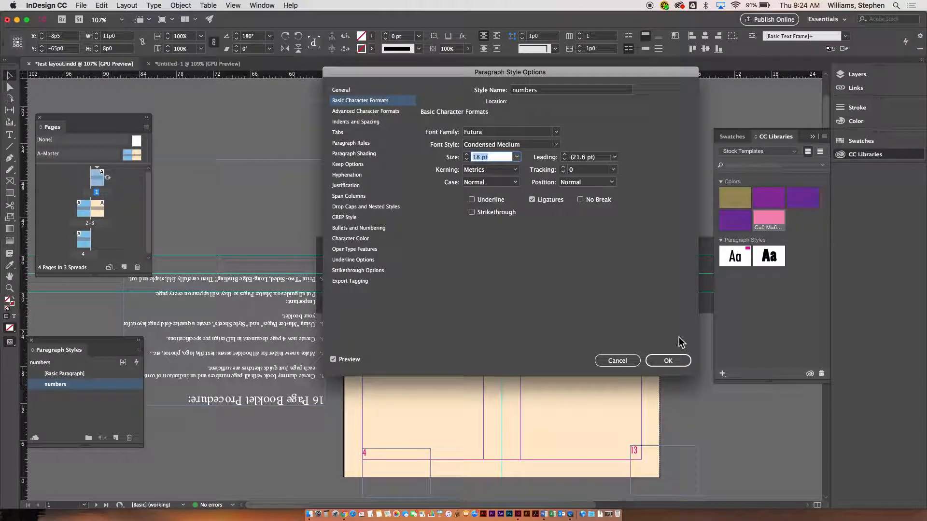
{"action": "left_click", "coordinate": [667, 360]}
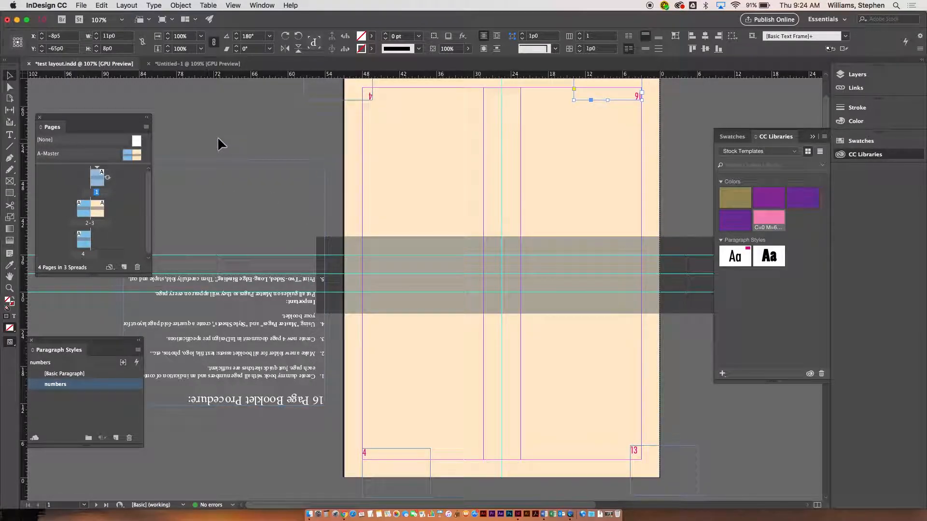
{"action": "mouse_move", "coordinate": [104, 413]}
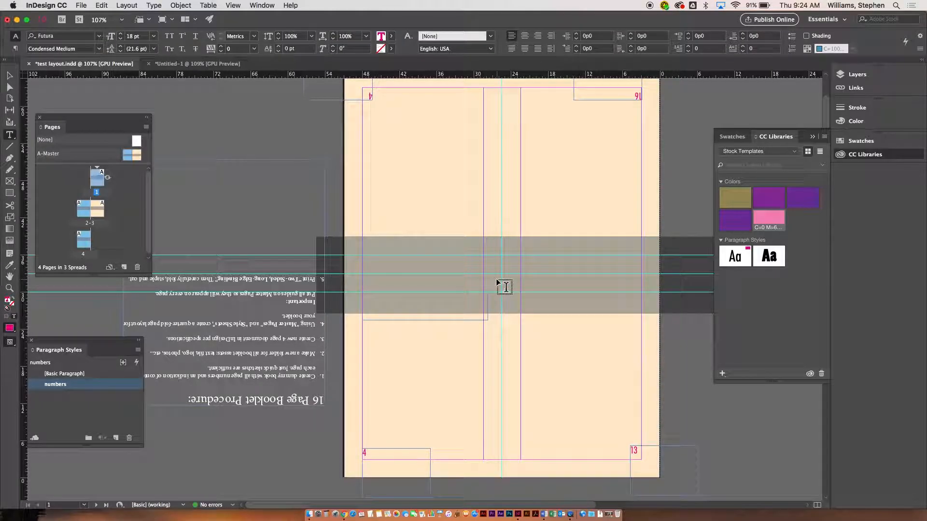
Step: Type the 'Visual Imaging' headline and format it as 24 pt Bold
{"action": "type", "text": "Visual Imag"}
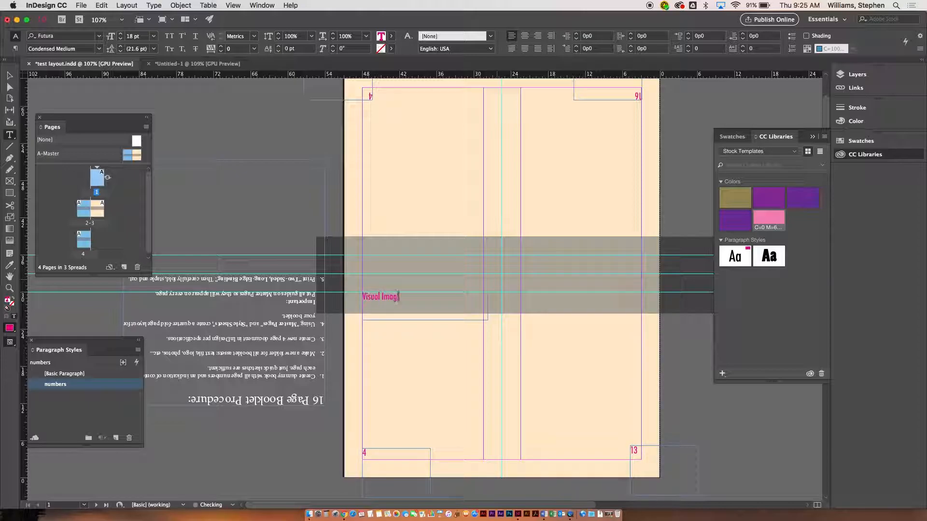
{"action": "type", "text": "ng"}
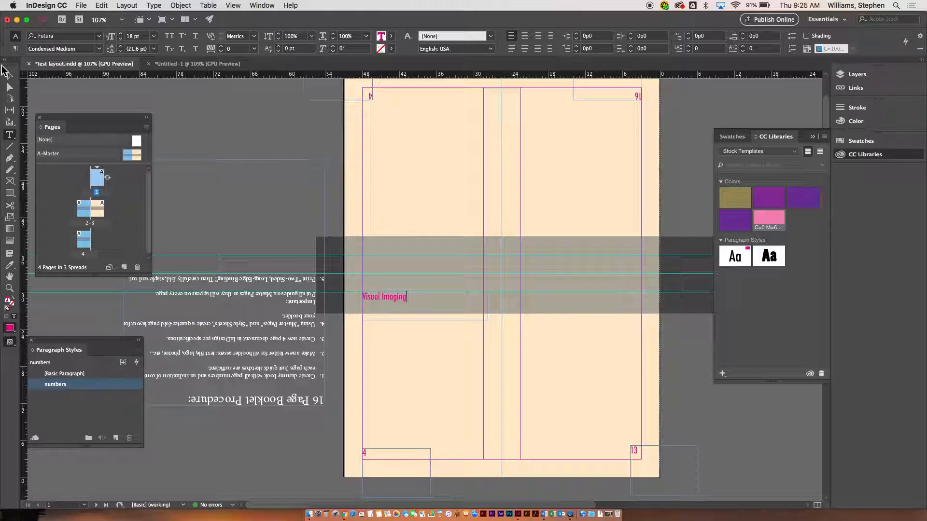
{"action": "left_click", "coordinate": [383, 296]}
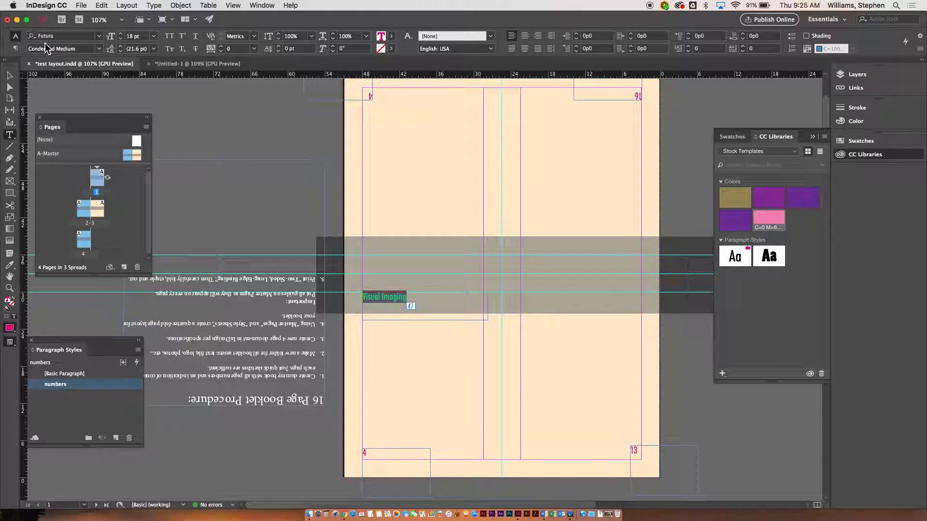
{"action": "left_click", "coordinate": [149, 37]}
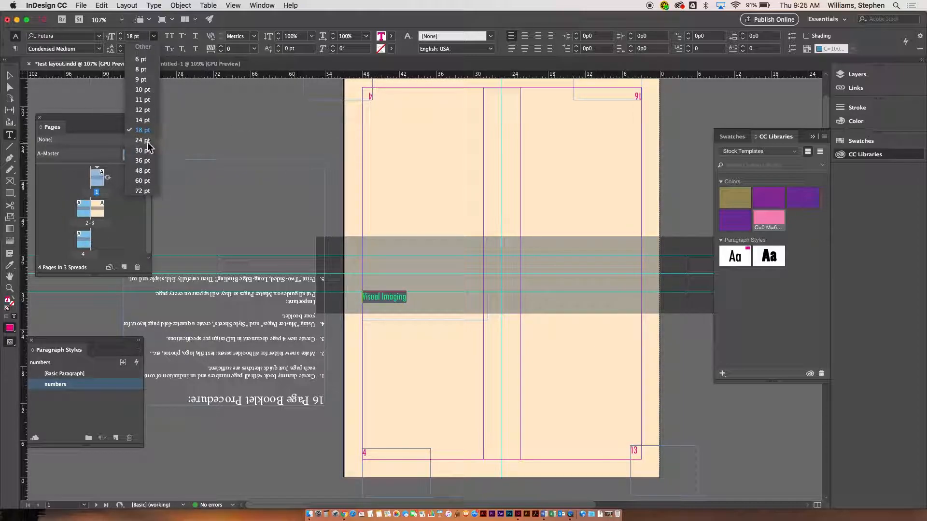
{"action": "left_click", "coordinate": [142, 140]}
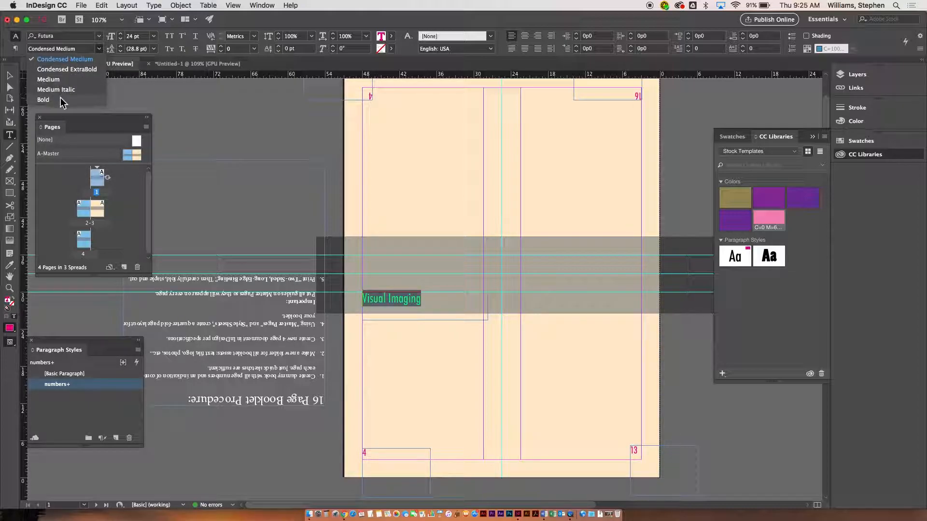
{"action": "left_click", "coordinate": [43, 100]}
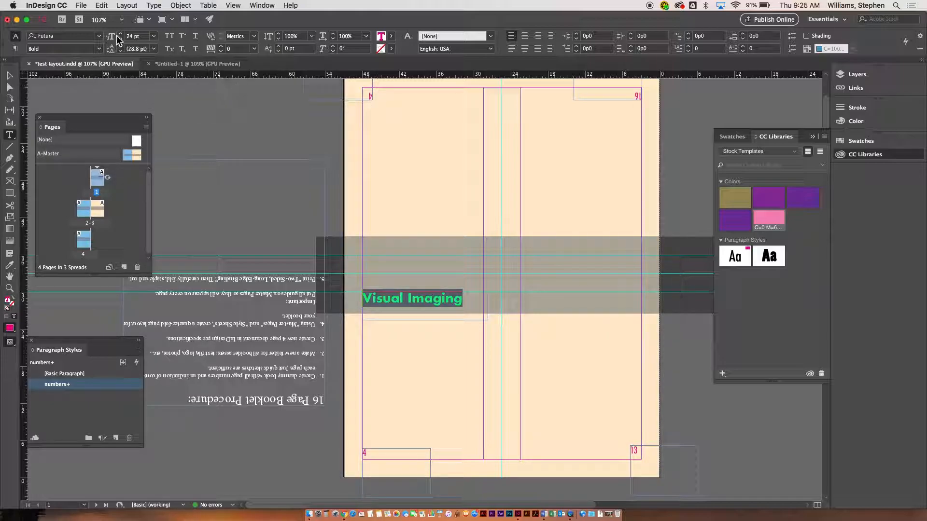
{"action": "mouse_move", "coordinate": [138, 354]}
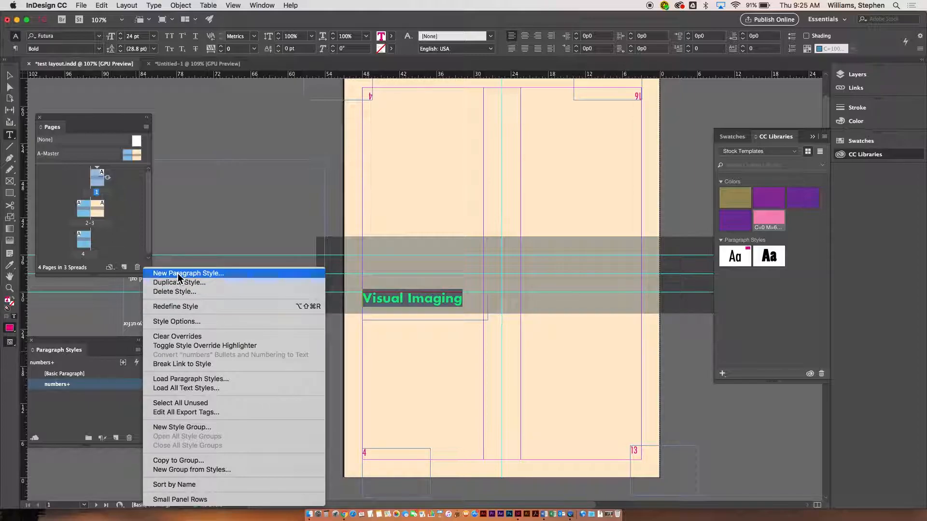
Step: Create a paragraph style named 'head' from the headline, with yellow character color
{"action": "left_click", "coordinate": [187, 273]}
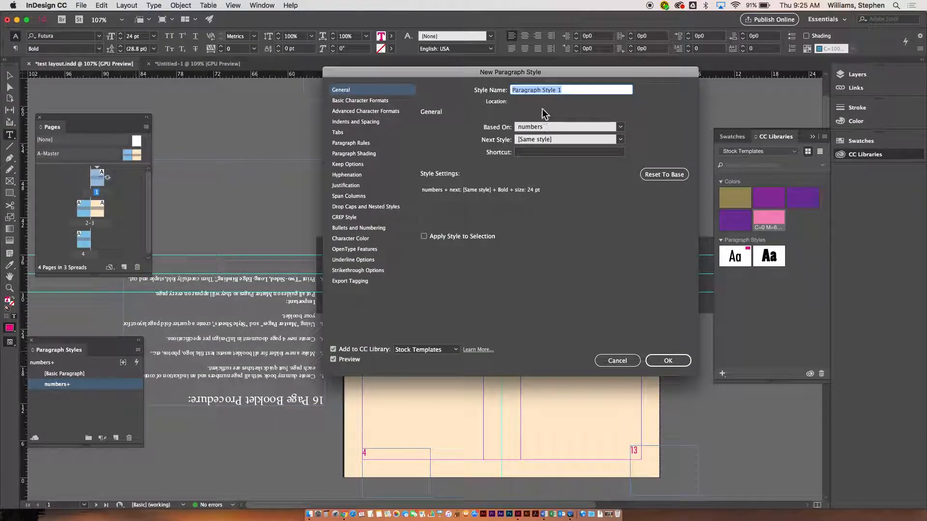
{"action": "type", "text": "head"}
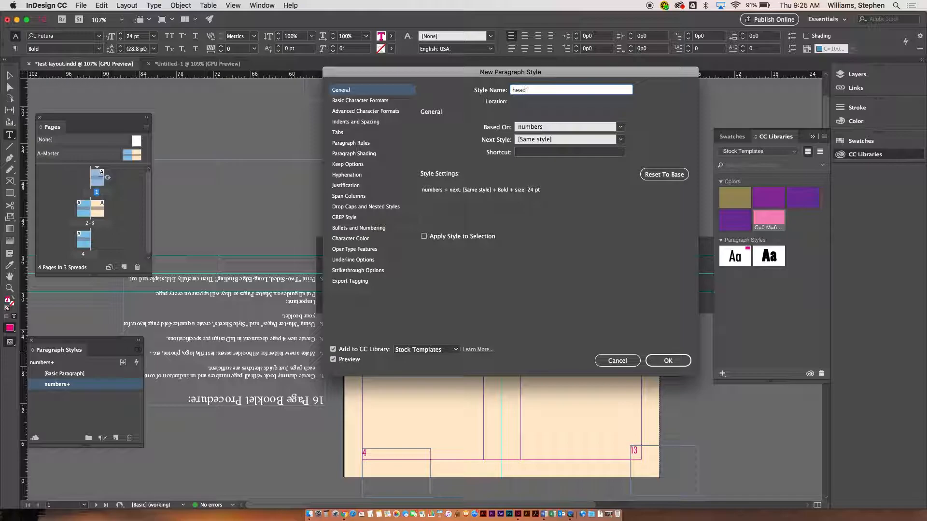
{"action": "left_click", "coordinate": [360, 99]}
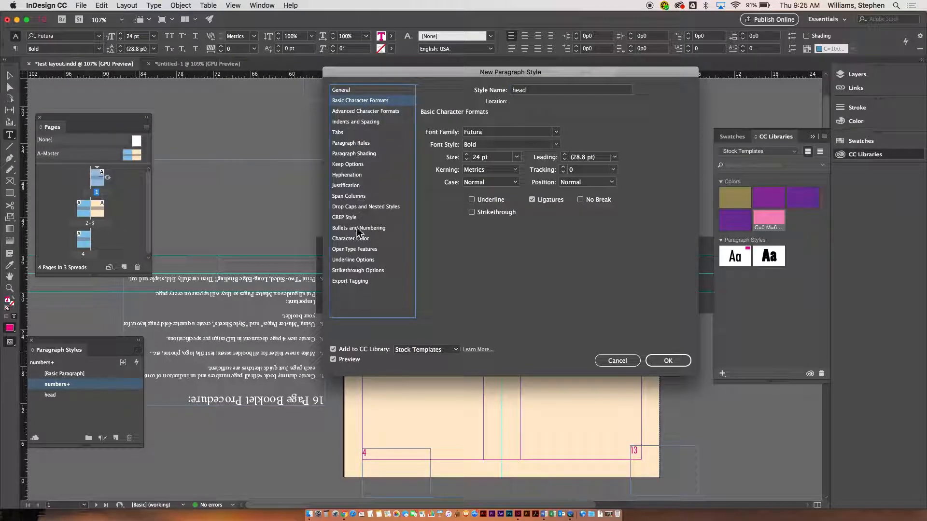
{"action": "left_click", "coordinate": [350, 238]}
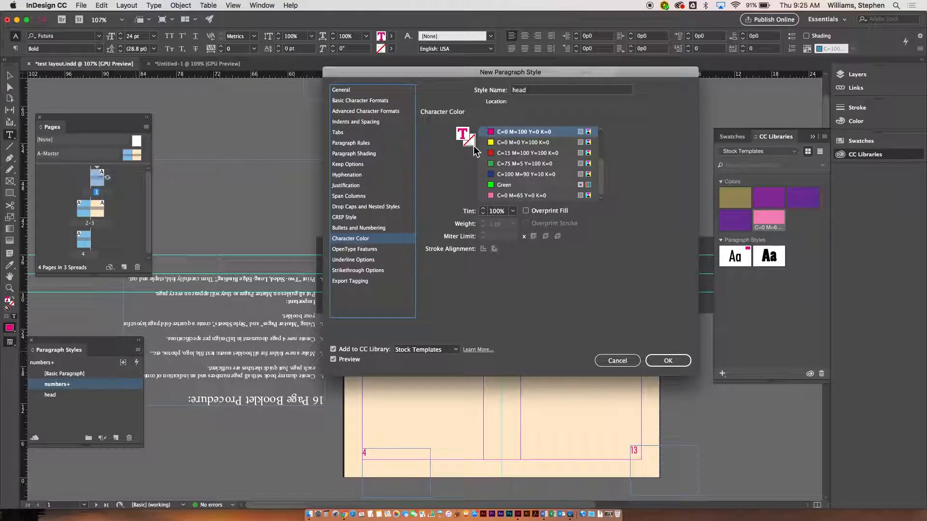
{"action": "left_click", "coordinate": [522, 142]}
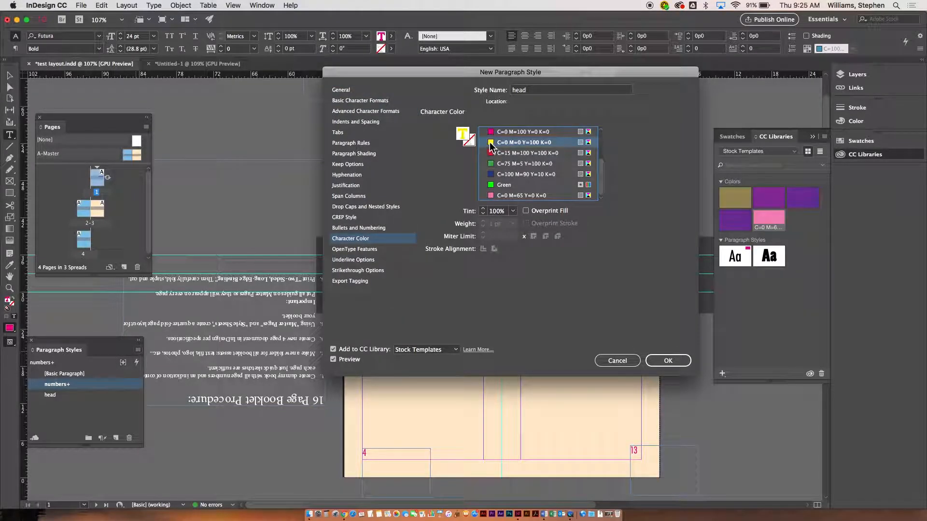
{"action": "left_click", "coordinate": [667, 360]}
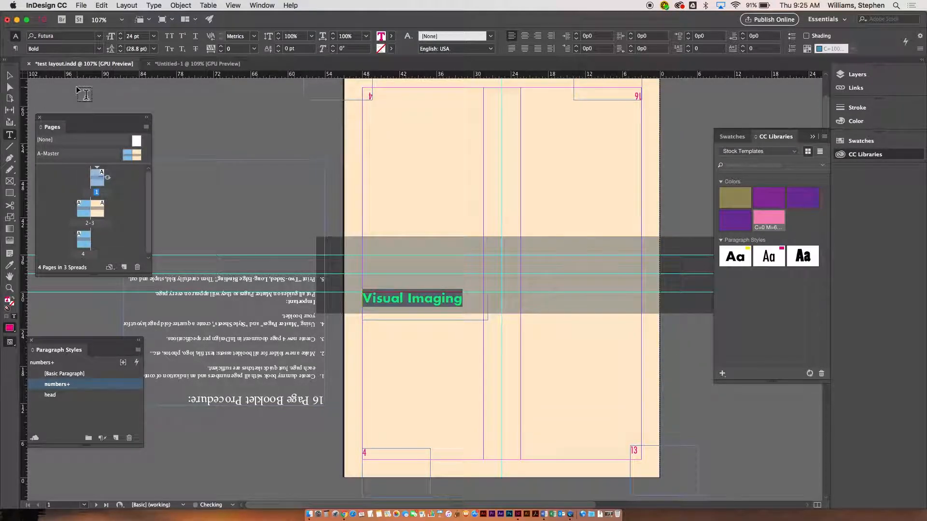
Step: Apply the head style to Visual Imaging and Alt-drag a copy into the right panel
{"action": "left_click", "coordinate": [412, 298]}
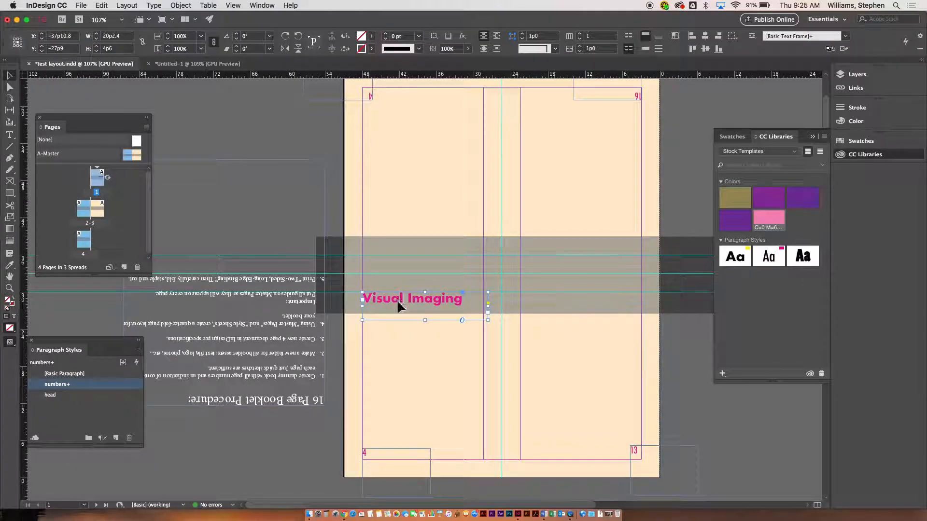
{"action": "left_click", "coordinate": [51, 395]}
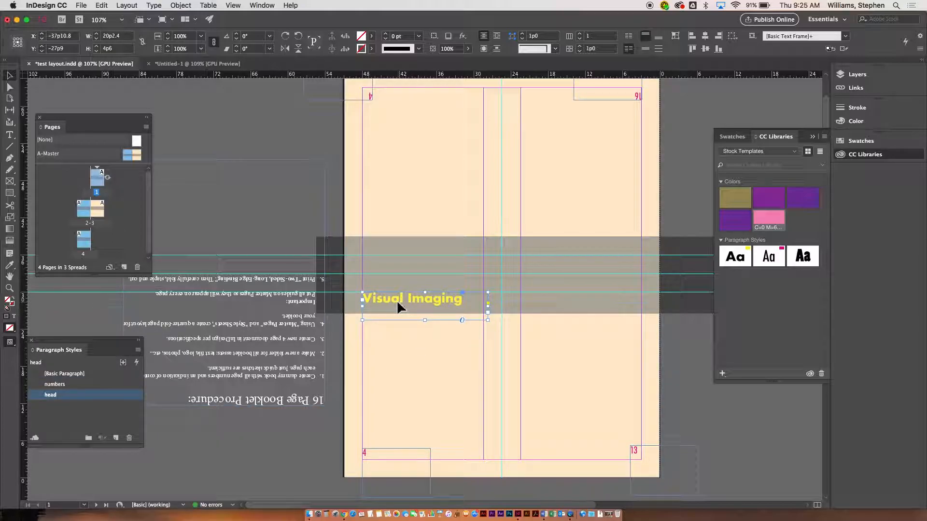
{"action": "left_click_drag", "start_coordinate": [402, 305], "coordinate": [561, 306]}
{"action": "type", "text": "Transportation"}
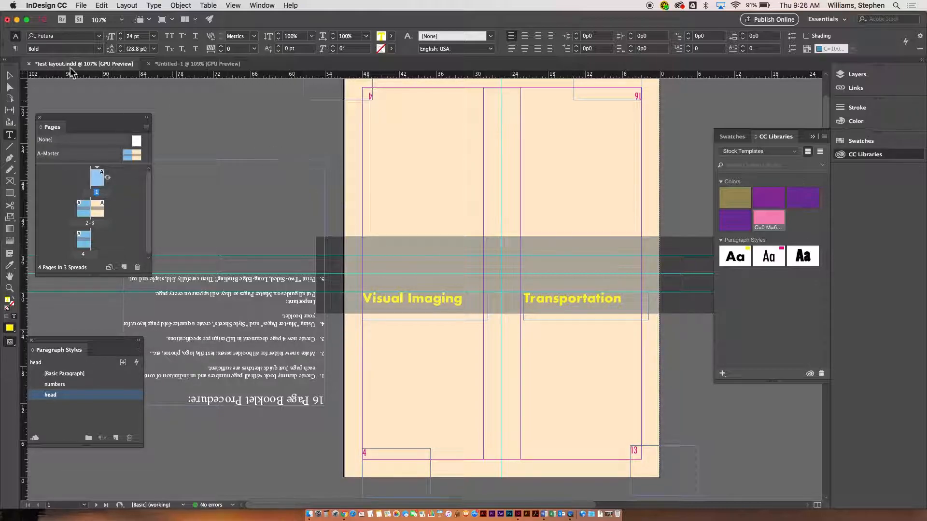
{"action": "left_click", "coordinate": [571, 298]}
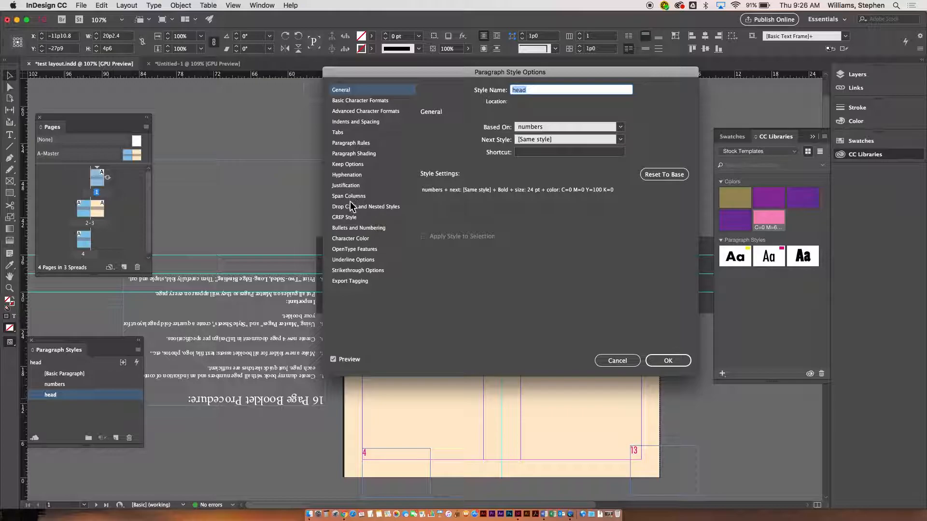
Step: Set the head paragraph style's character color to Paper, turning both headlines white
{"action": "left_click", "coordinate": [350, 237]}
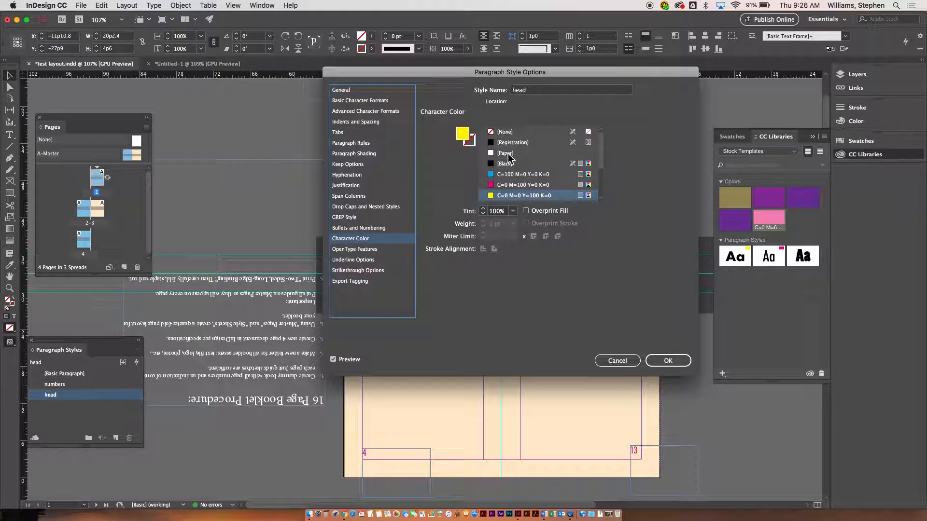
{"action": "left_click", "coordinate": [667, 360]}
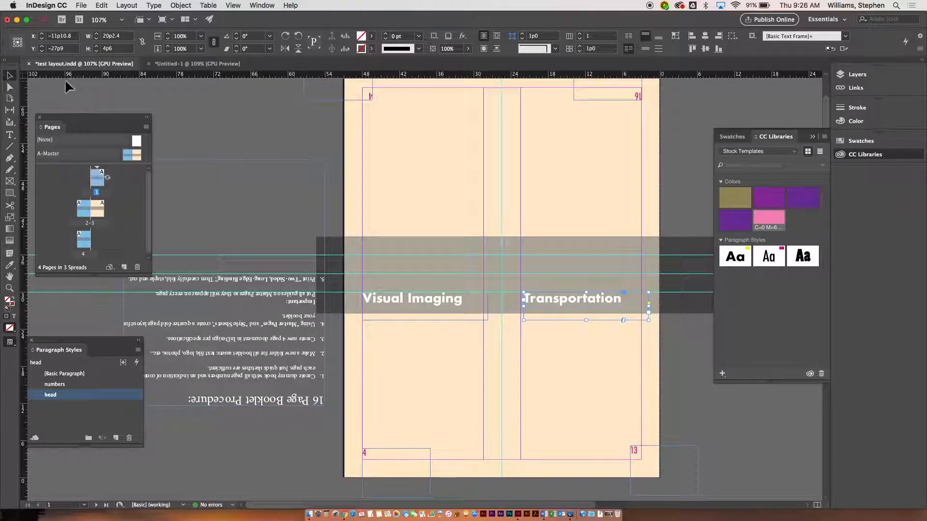